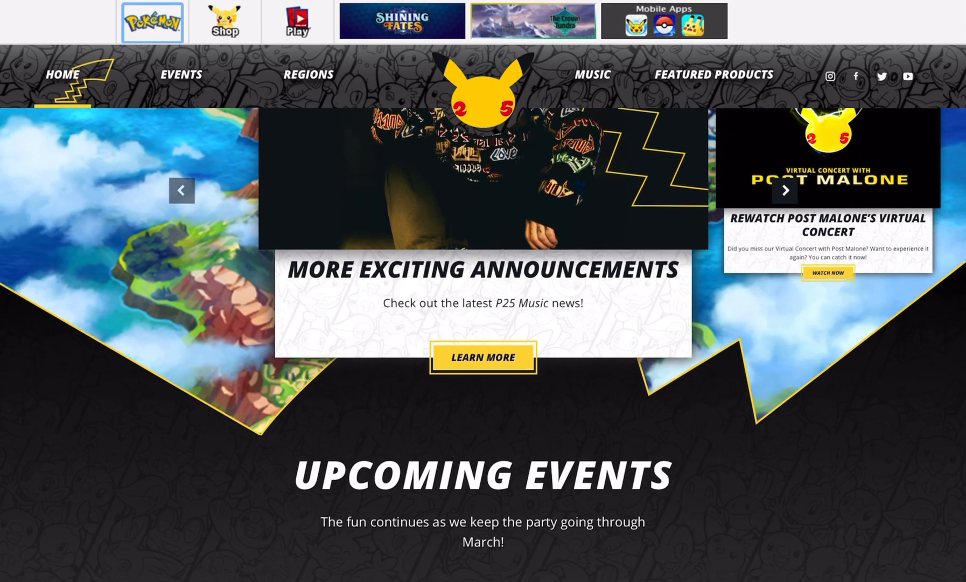
{"action": "scroll", "scroll_direction": "down", "scroll_amount": 3}
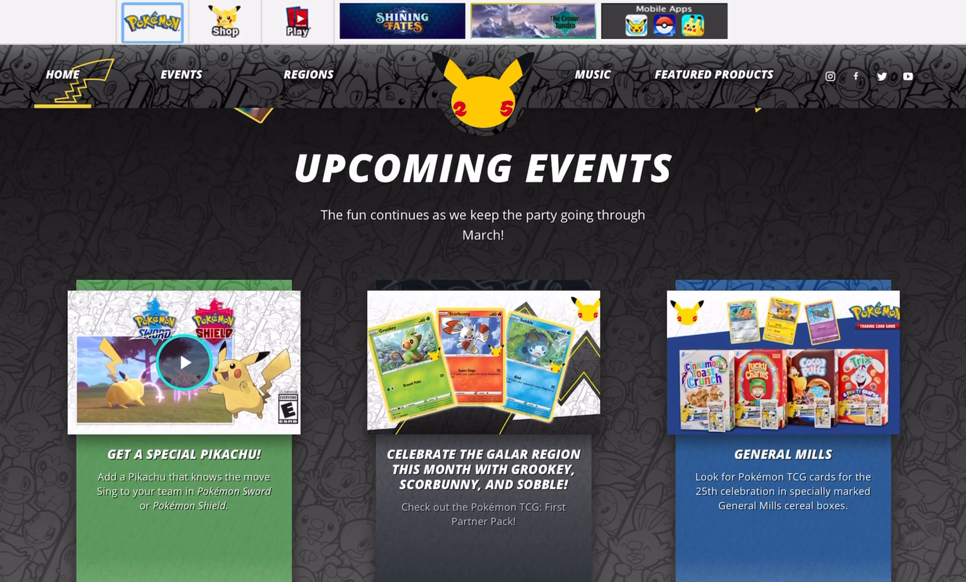